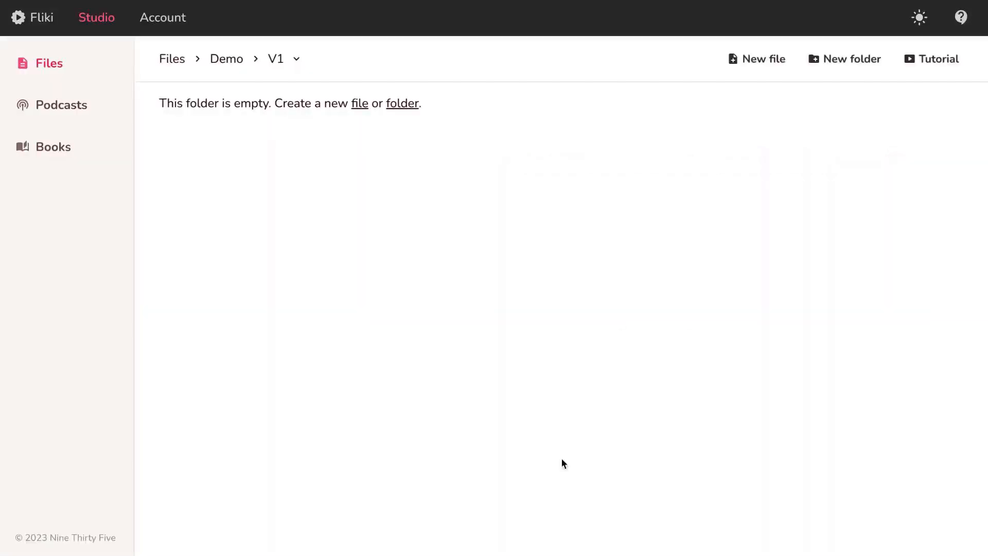
mouse_move(746, 72)
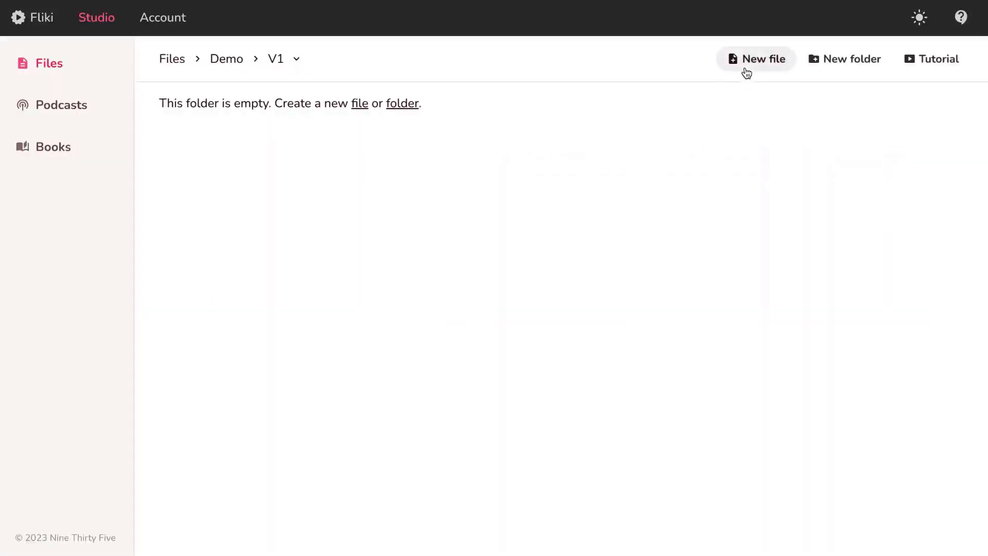
Create a new English video file named 'Early morning runs' in the V1 folder.
click(755, 59)
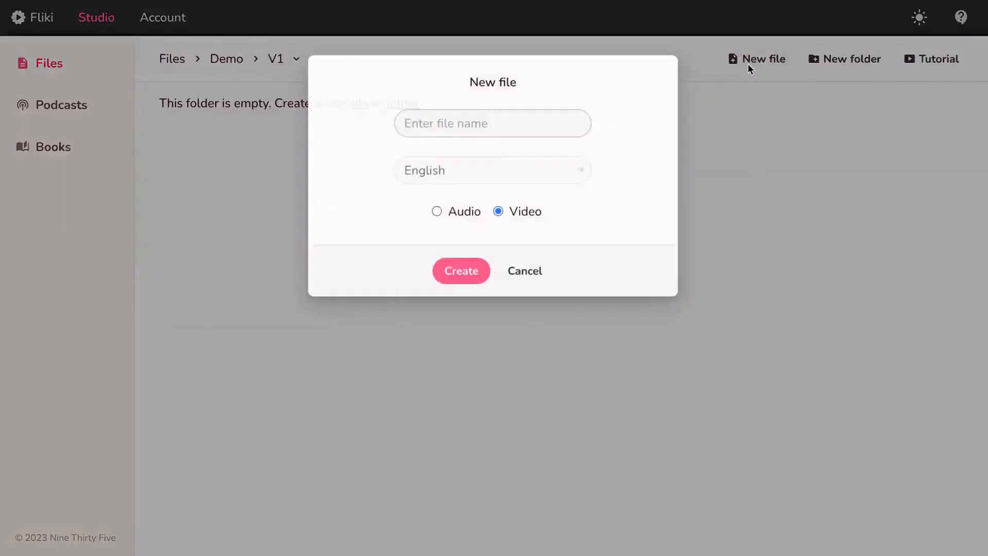
text(Early morning runs)
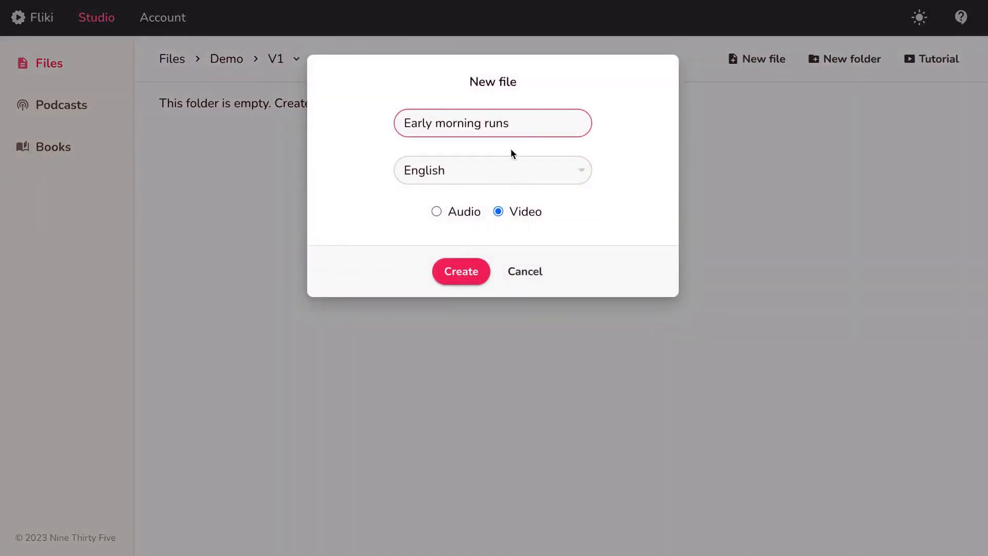
click(460, 271)
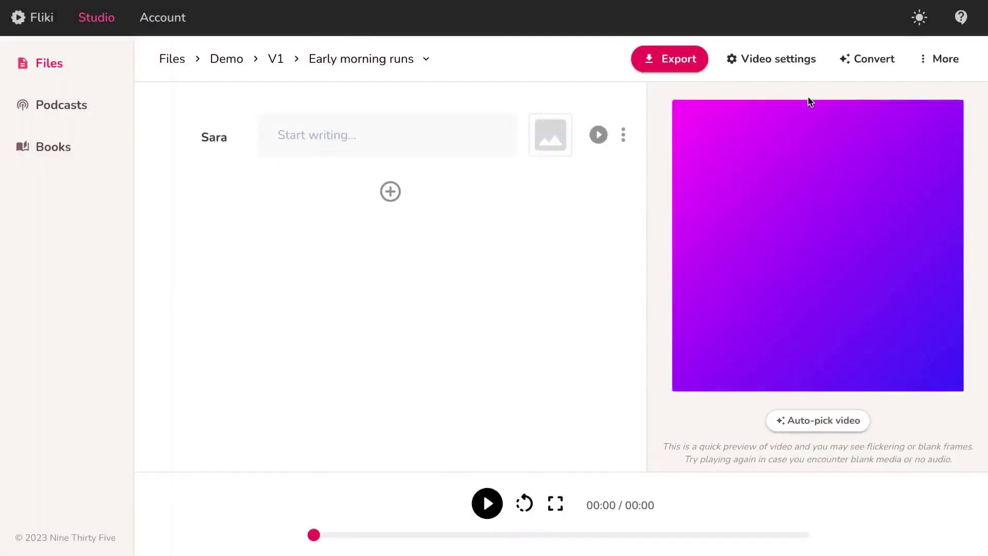
Start Idea to video with the idea 'Benefits of early morning runs and its impact on mental health'.
click(874, 58)
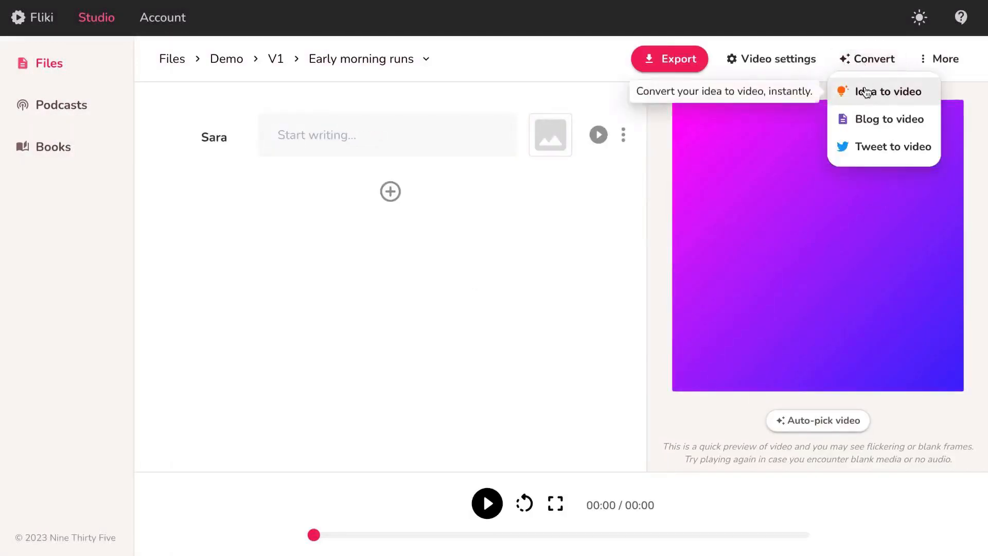
click(888, 91)
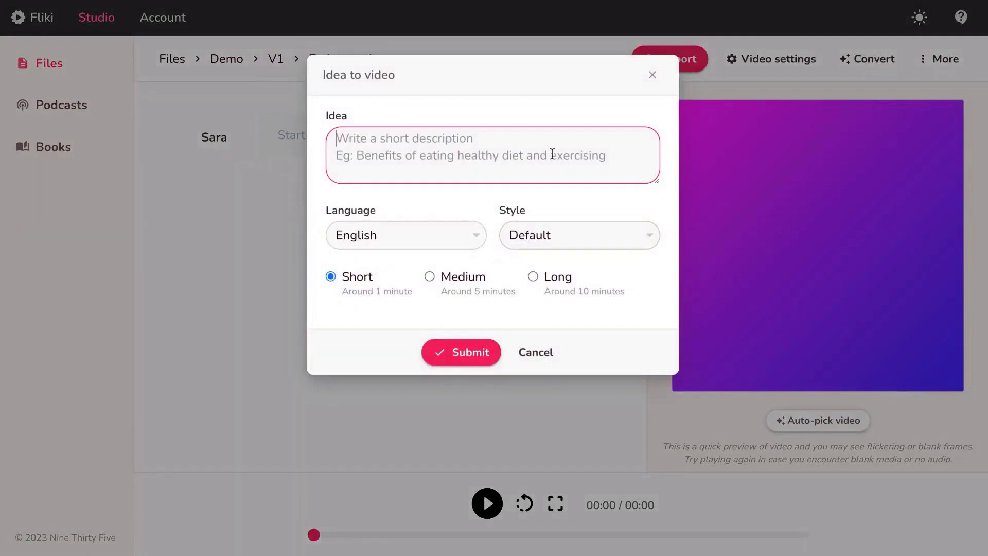
text(Benefits of early morning runs and its impact on mental health)
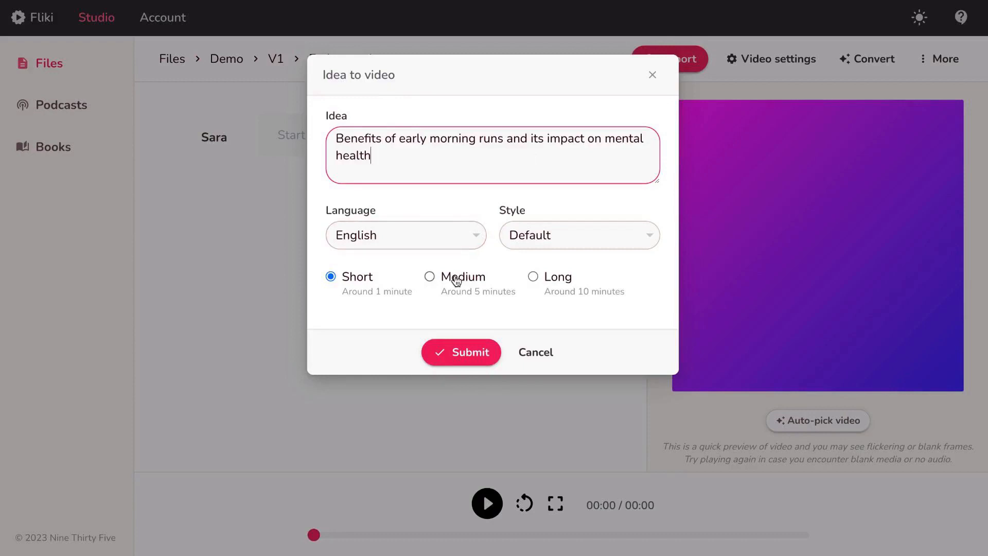
Keep Short length, choose the Motivational style, and submit to generate the video.
click(429, 276)
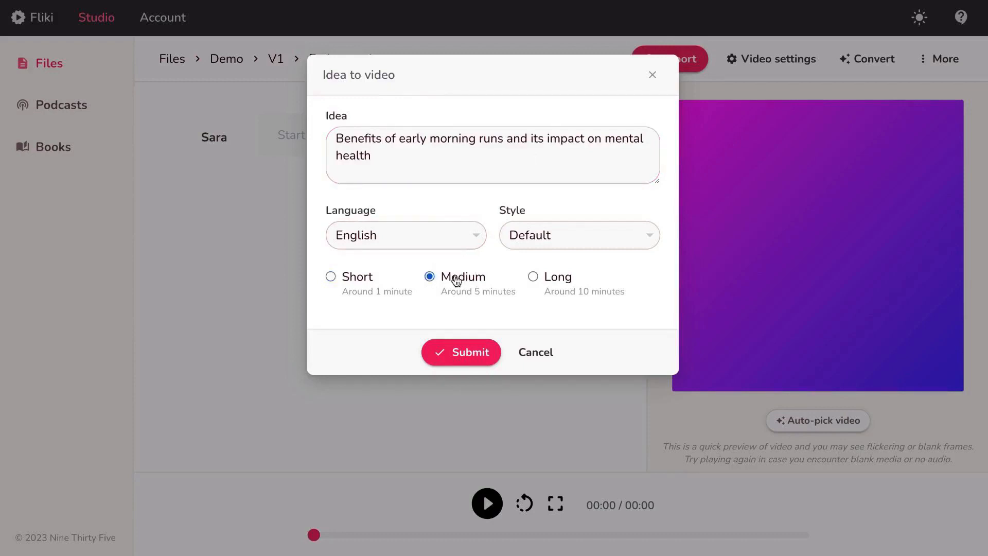
click(331, 276)
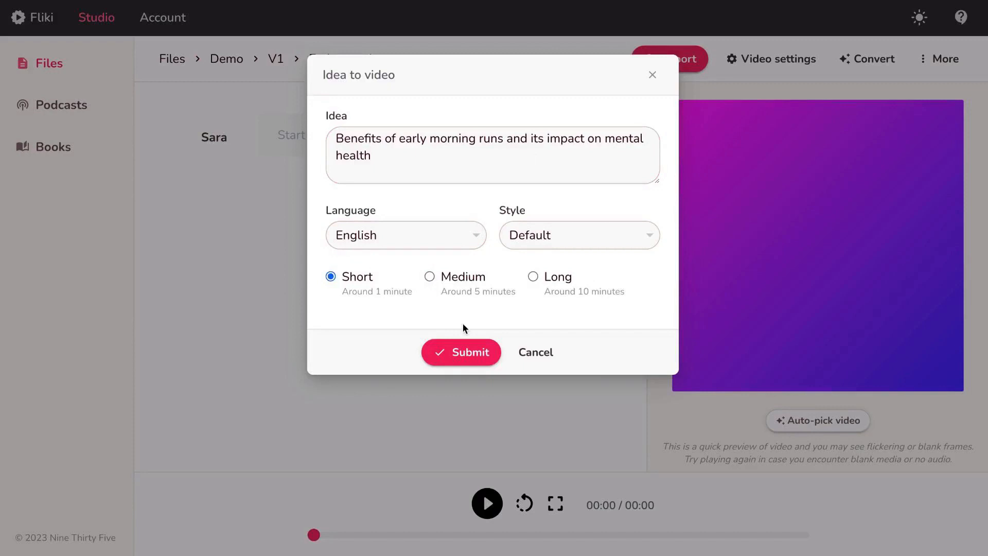
click(579, 235)
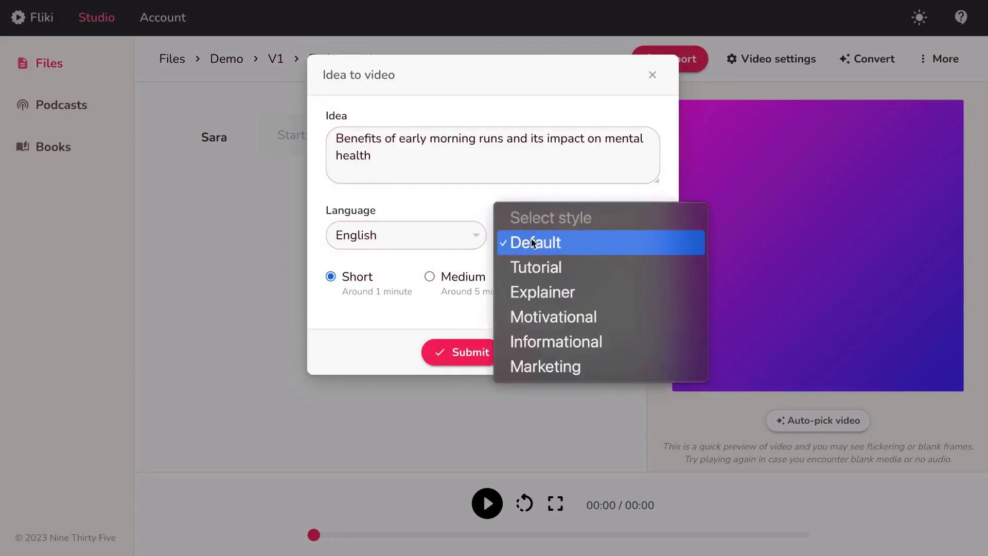
mouse_move(545, 322)
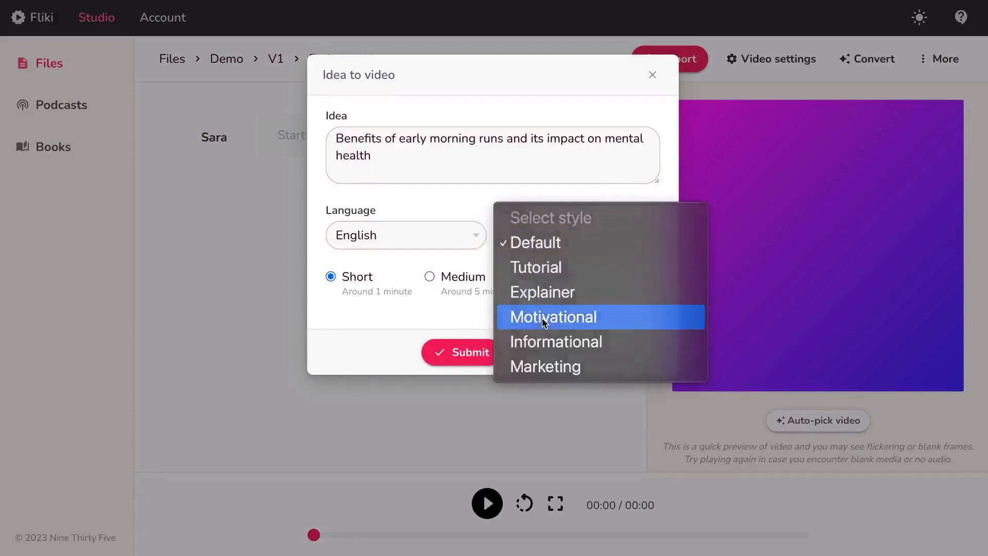
click(553, 317)
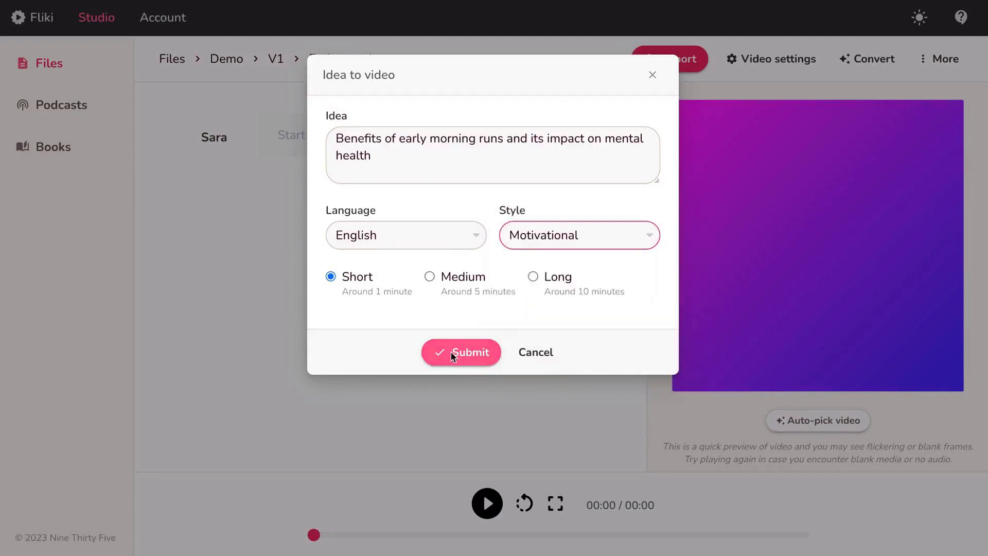
click(460, 351)
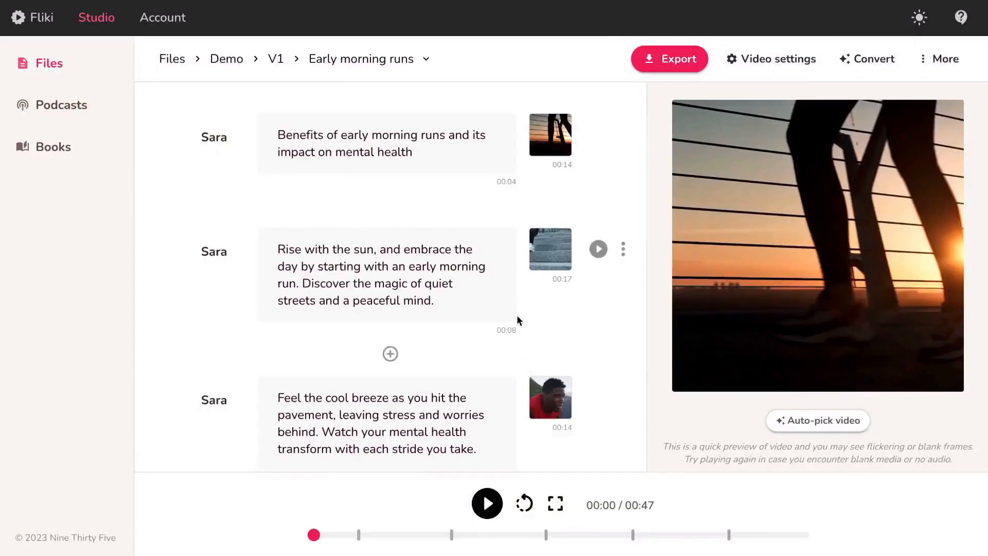
Scroll through the generated scenes to review the script and stock thumbnails.
scroll(down, 3)
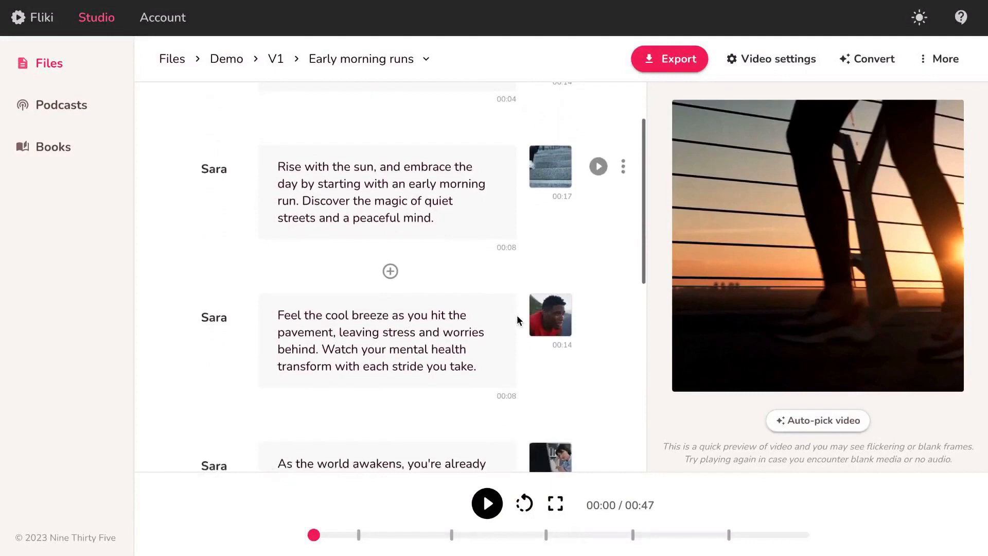
scroll(down, 3)
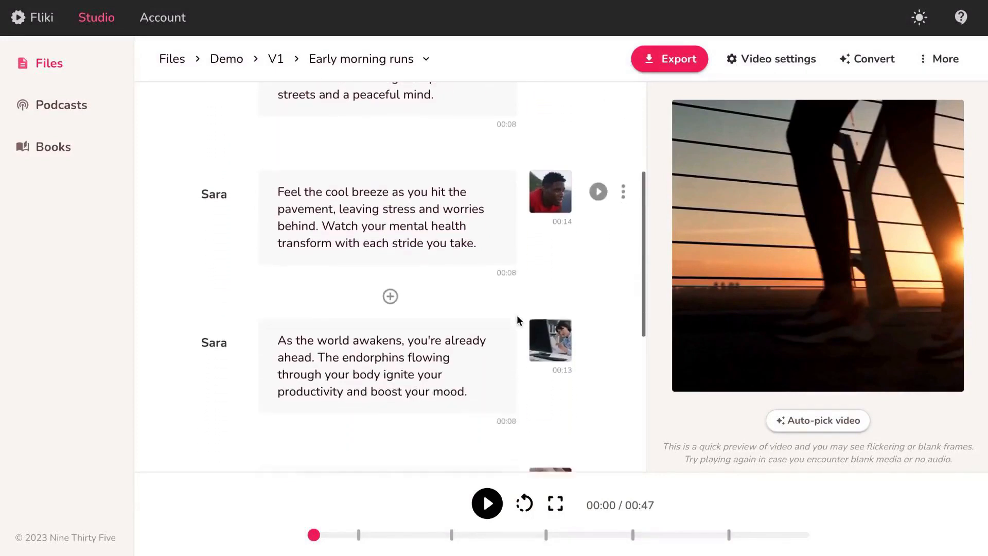
scroll(down, 3)
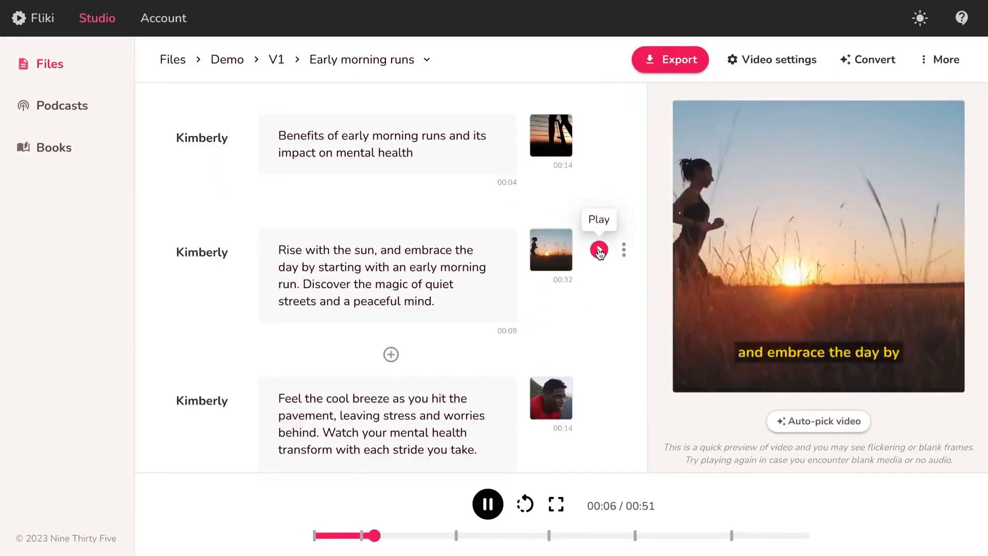
mouse_move(602, 292)
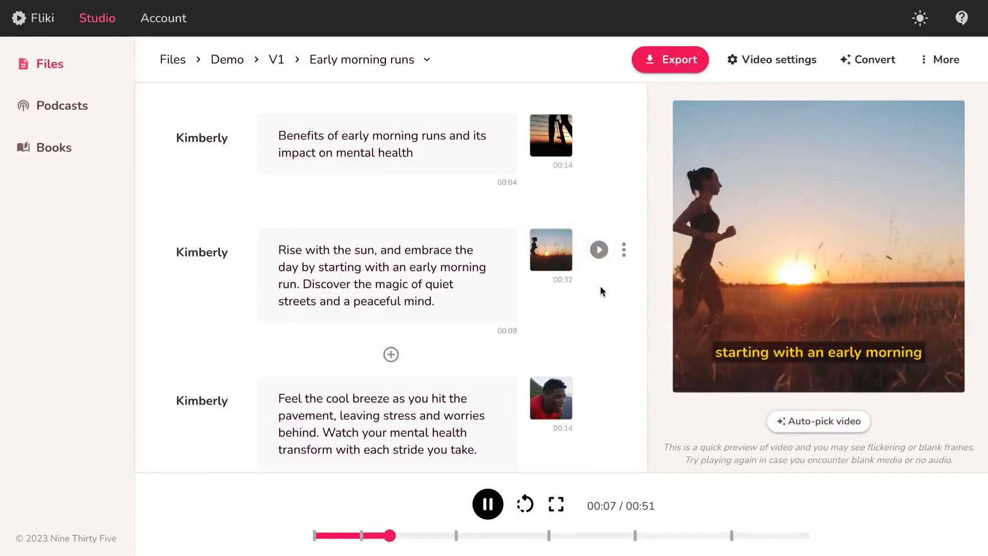